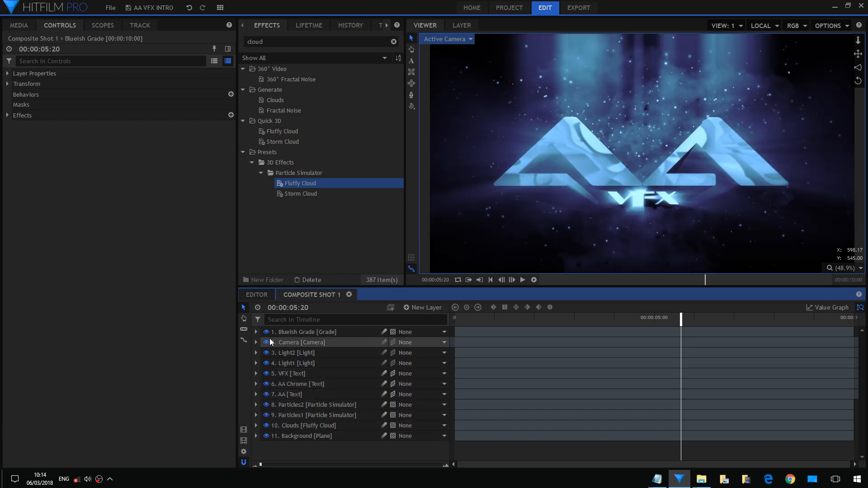
Hide the layers above Clouds so only the grey cloud and its material settings remain
{"action": "left_click", "coordinate": [266, 332]}
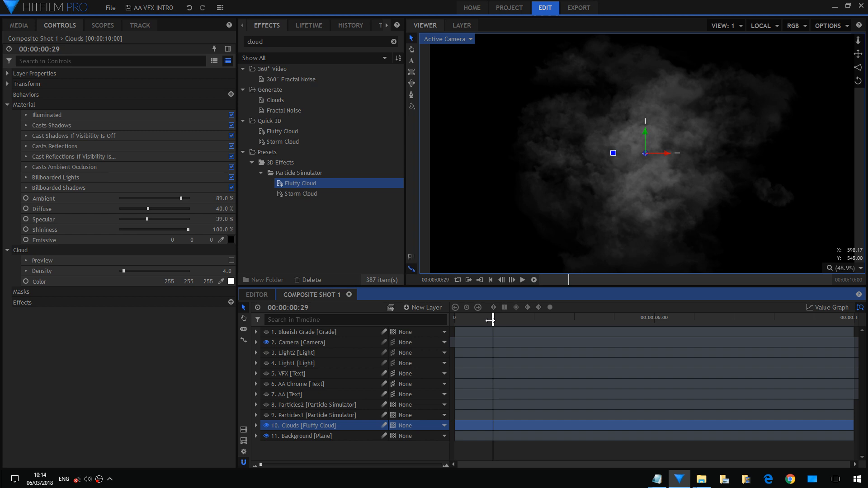
Scrub the lone cloud later in the shot and park the playhead at 00:00:05:00
{"action": "left_click_drag", "start_coordinate": [493, 317], "coordinate": [714, 317]}
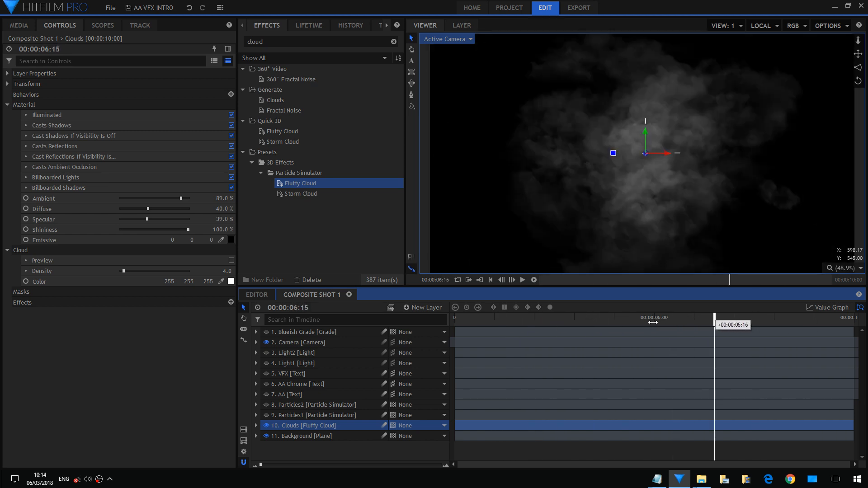
{"action": "left_click", "coordinate": [520, 279]}
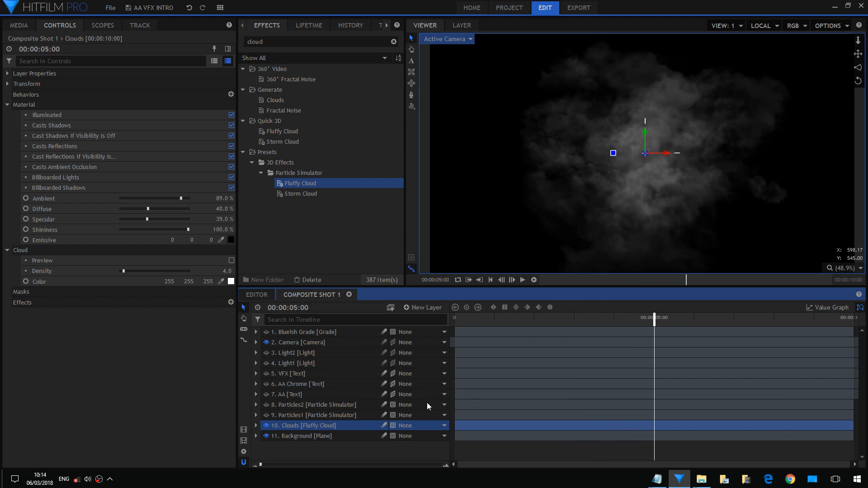
{"action": "mouse_move", "coordinate": [318, 429]}
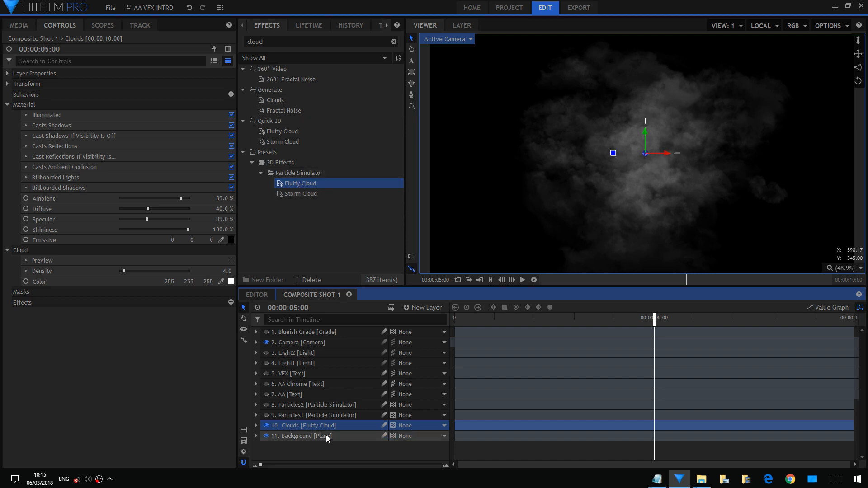
Show Particles1 and Particles2 stars over the cloud around 3:06, with Sparks Star as Particles2's texture
{"action": "left_click", "coordinate": [313, 415]}
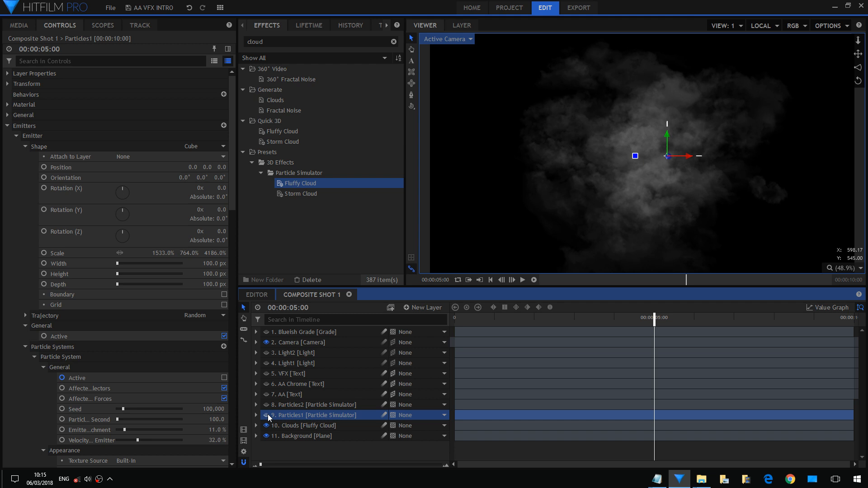
{"action": "left_click_drag", "start_coordinate": [655, 317], "coordinate": [608, 318]}
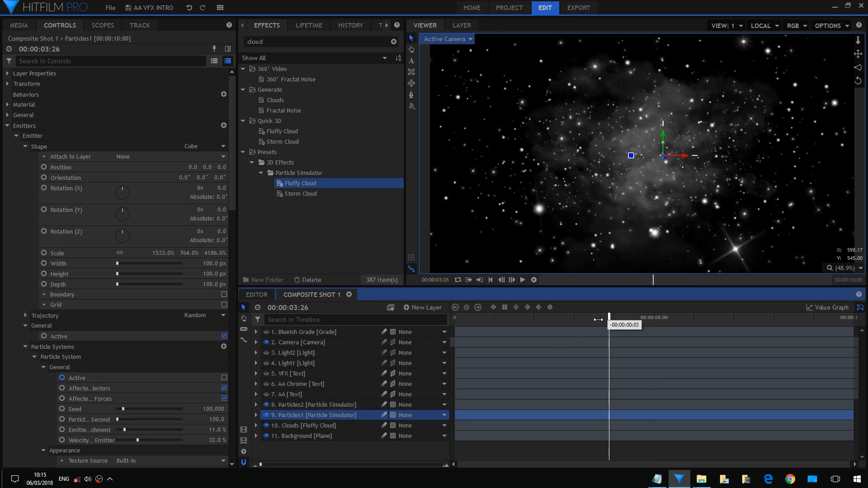
{"action": "left_click_drag", "start_coordinate": [608, 320], "coordinate": [578, 319]}
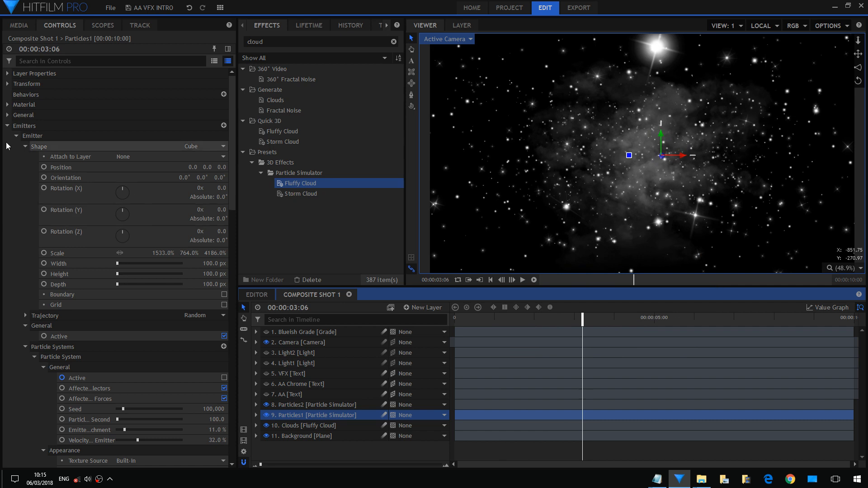
{"action": "scroll", "scroll_direction": "down", "scroll_amount": 3}
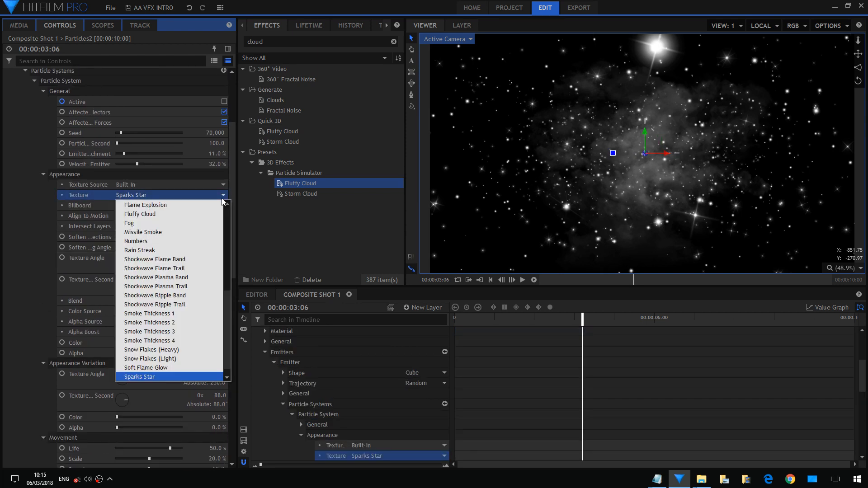
{"action": "left_click", "coordinate": [139, 376]}
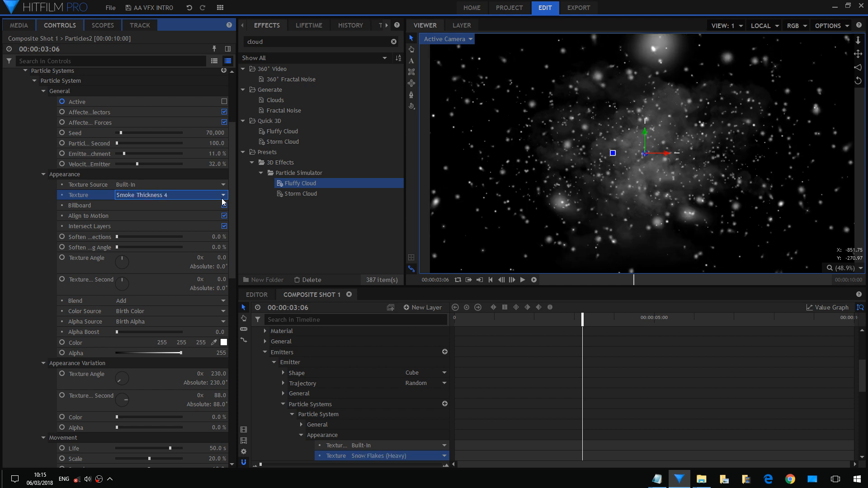
{"action": "left_click", "coordinate": [169, 195]}
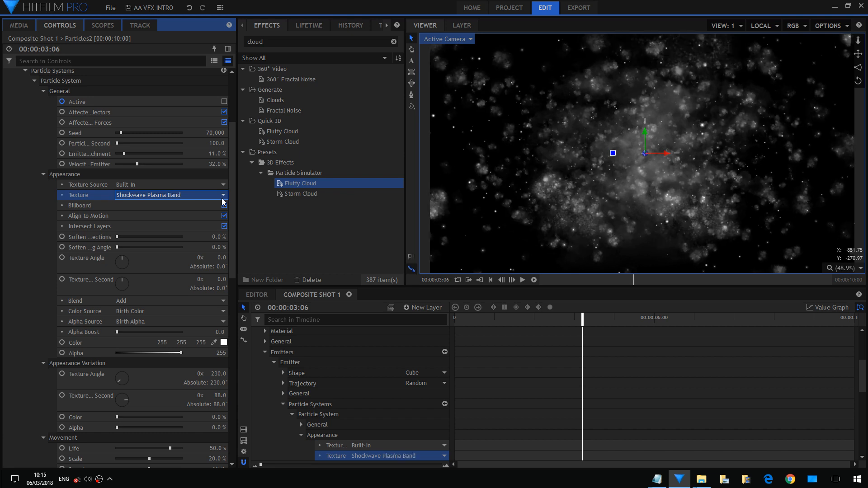
{"action": "left_click", "coordinate": [171, 195]}
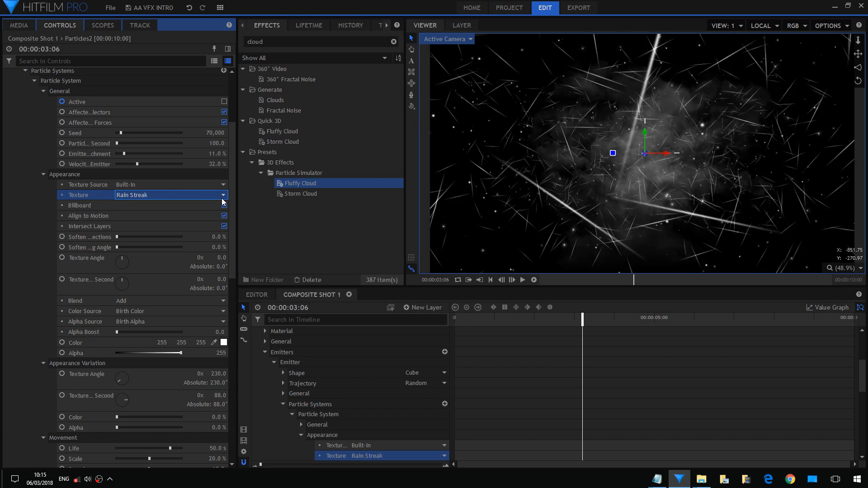
{"action": "left_click", "coordinate": [169, 195]}
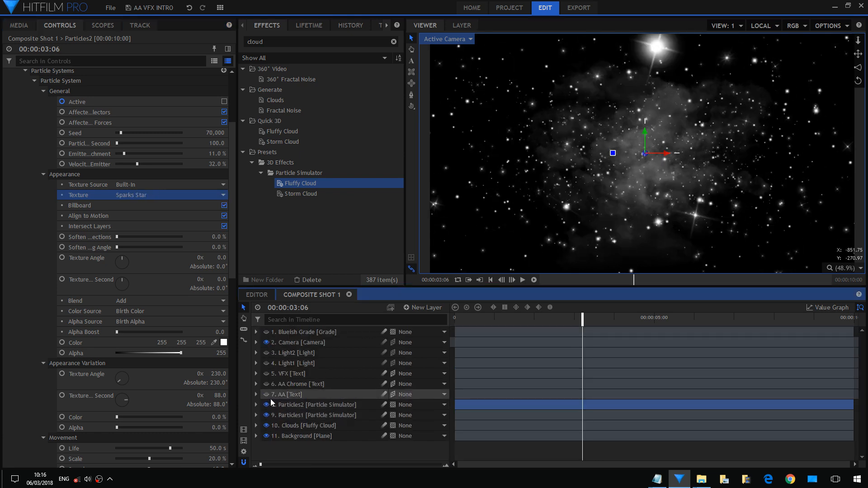
Reveal all layers and preview the chrome AA logo near the start and at about 3.5 seconds
{"action": "left_click_drag", "start_coordinate": [582, 317], "coordinate": [538, 317]}
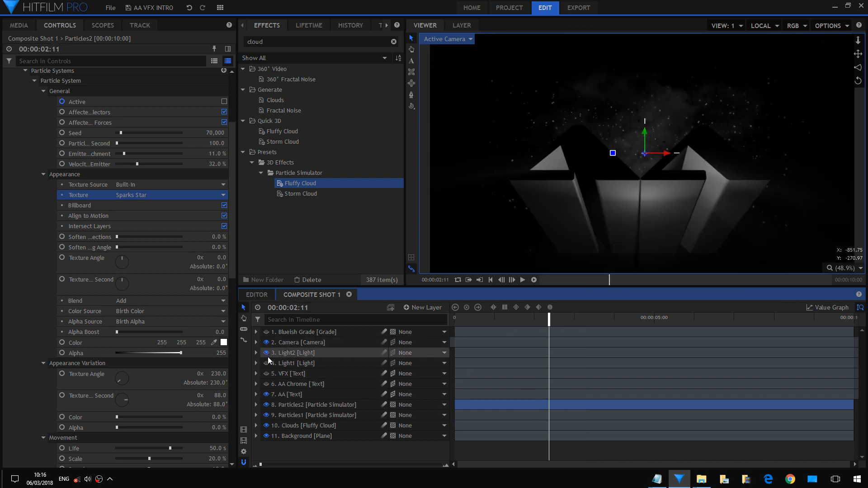
{"action": "left_click_drag", "start_coordinate": [549, 318], "coordinate": [482, 318]}
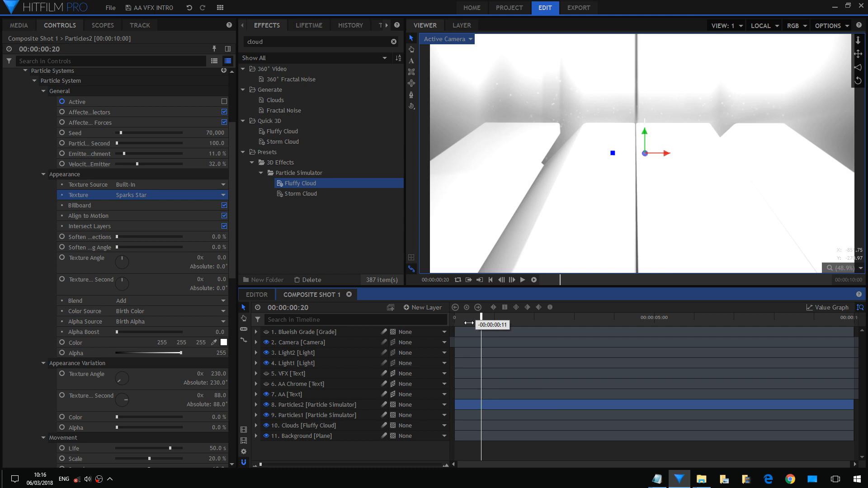
{"action": "left_click_drag", "start_coordinate": [481, 324], "coordinate": [525, 324]}
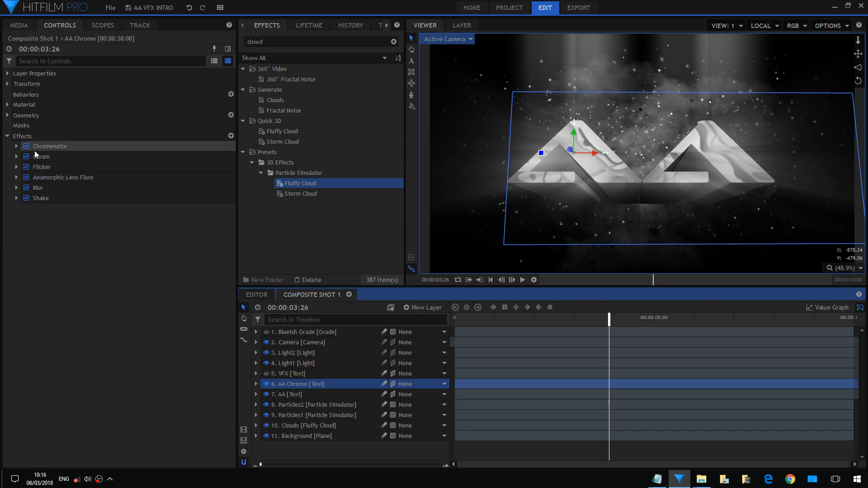
Lower AA Chrome's Chromenator Detail Scale to 112.6 px with the Blueish Grade tint showing
{"action": "left_click", "coordinate": [16, 146]}
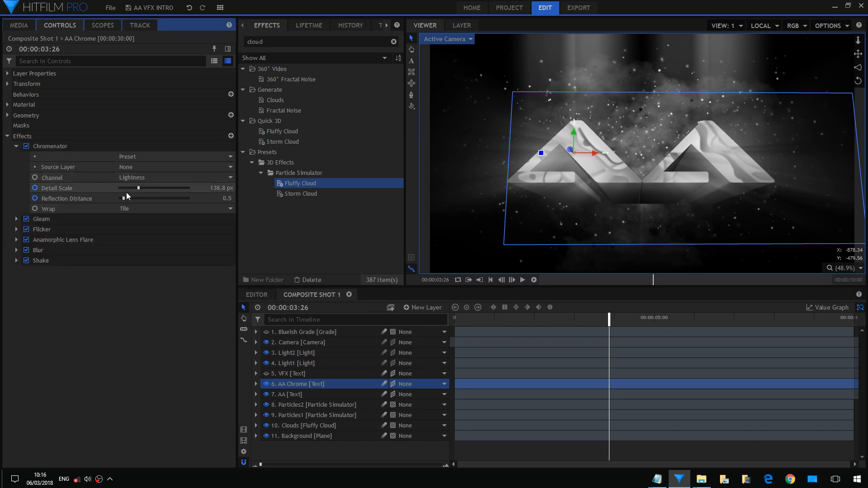
{"action": "left_click_drag", "start_coordinate": [138, 188], "coordinate": [123, 188]}
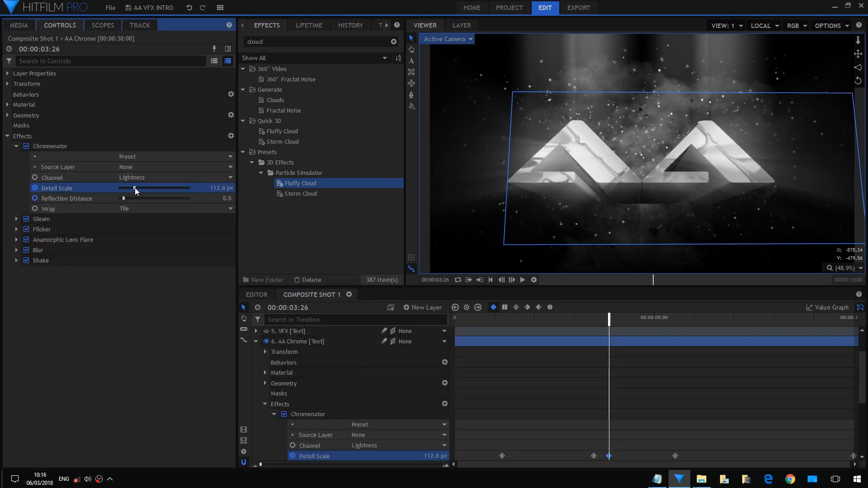
{"action": "left_click_drag", "start_coordinate": [127, 188], "coordinate": [147, 188]}
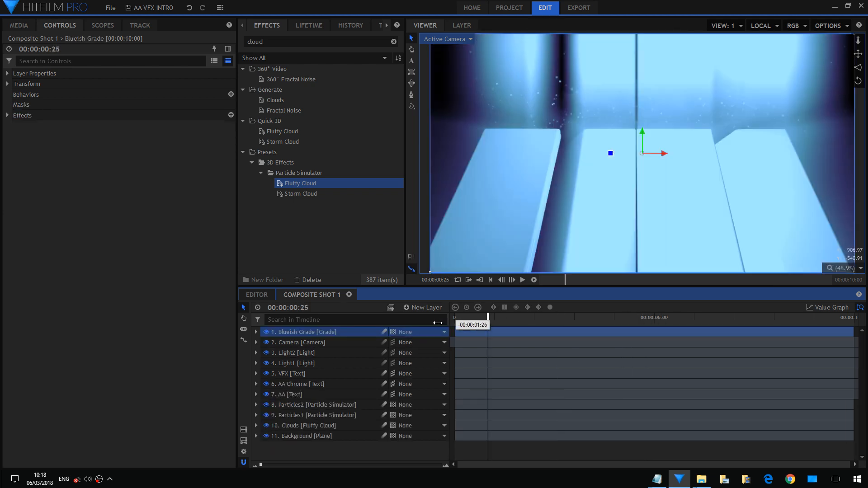
List Blueish Grade's Color Balance, Gleam and Shake effects, re-enabling Shake, near 8:02
{"action": "left_click", "coordinate": [520, 279]}
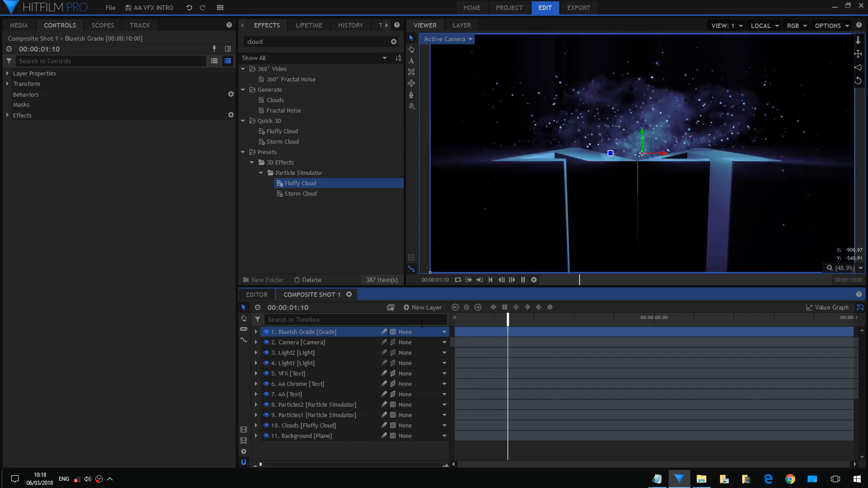
{"action": "left_click", "coordinate": [590, 318]}
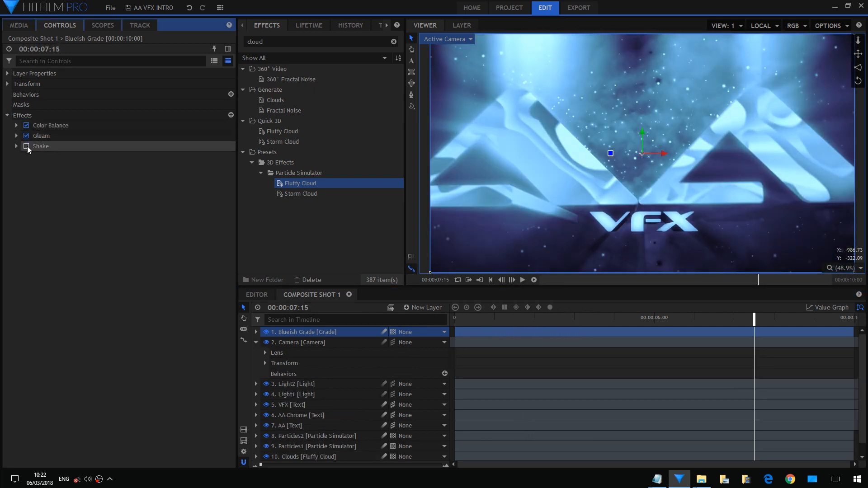
{"action": "left_click", "coordinate": [25, 146]}
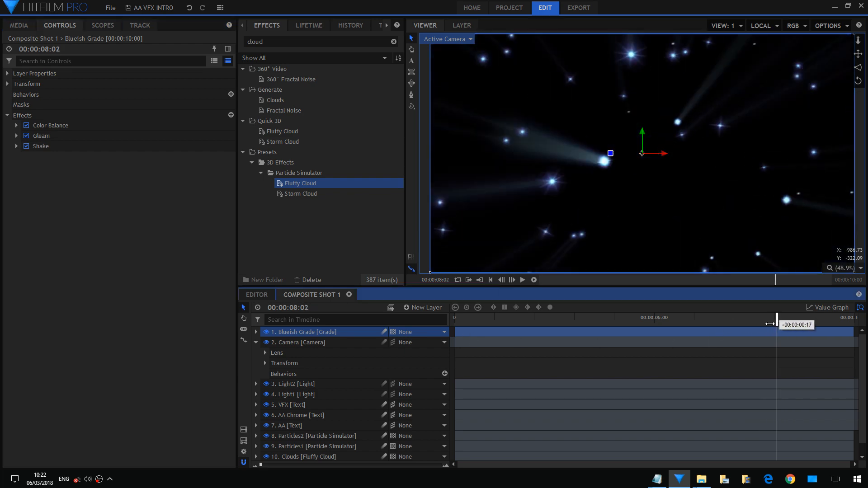